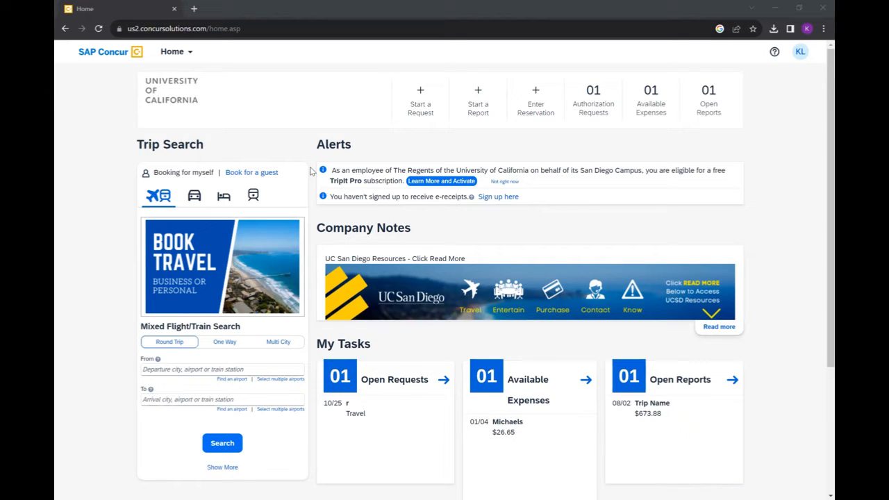
{"action": "mouse_move", "coordinate": [514, 281]}
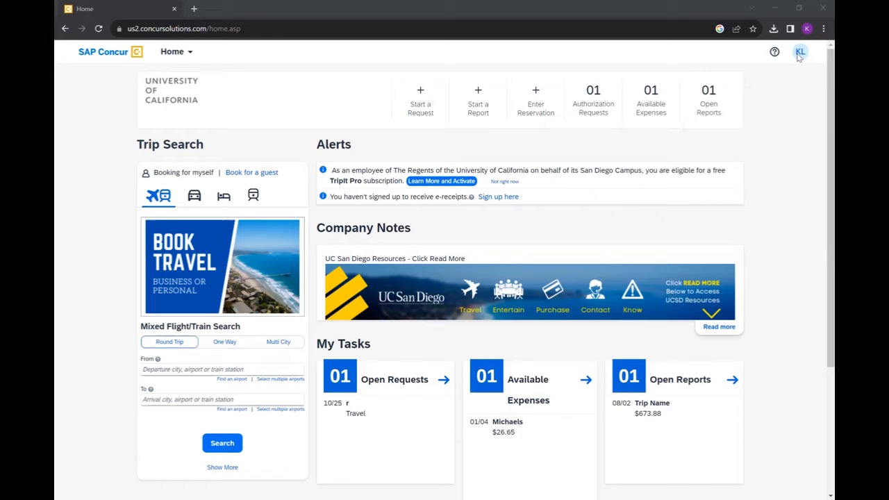
- Open Profile Settings from the account menu at the top right
{"action": "left_click", "coordinate": [800, 51]}
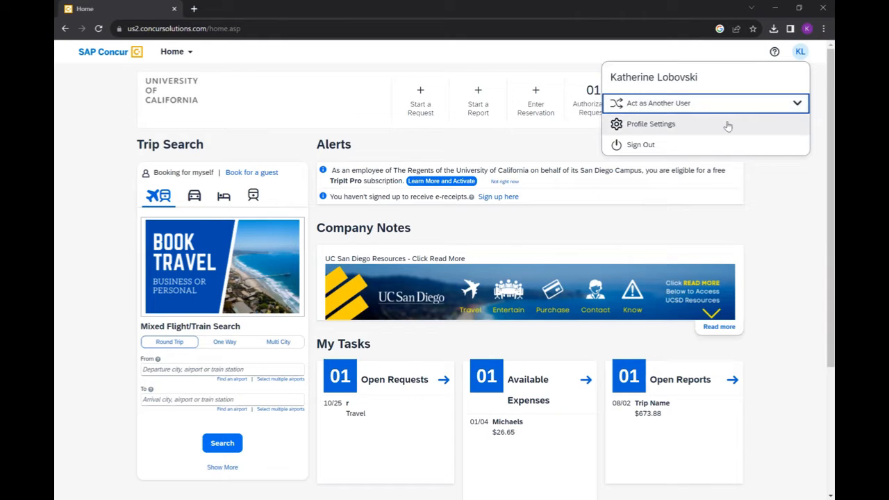
{"action": "left_click", "coordinate": [650, 124]}
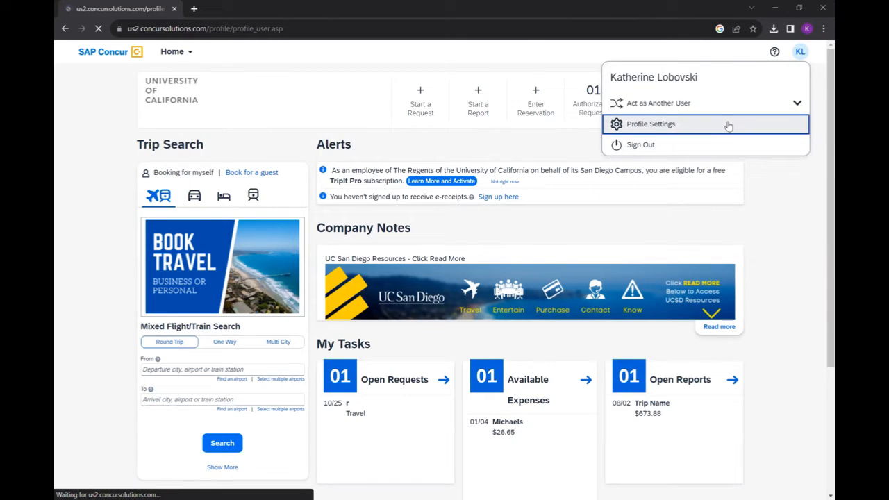
- Go to Request Delegates under Request Settings in the profile sidebar
{"action": "left_click", "coordinate": [650, 123]}
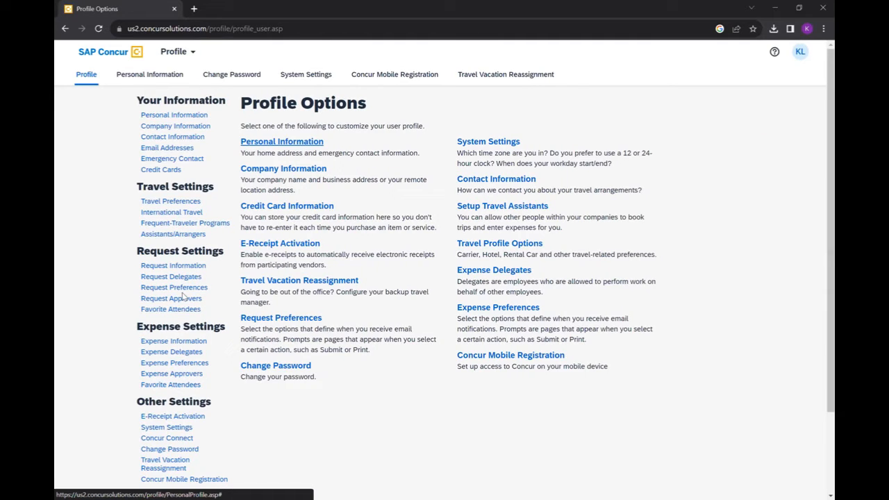
{"action": "mouse_move", "coordinate": [173, 287]}
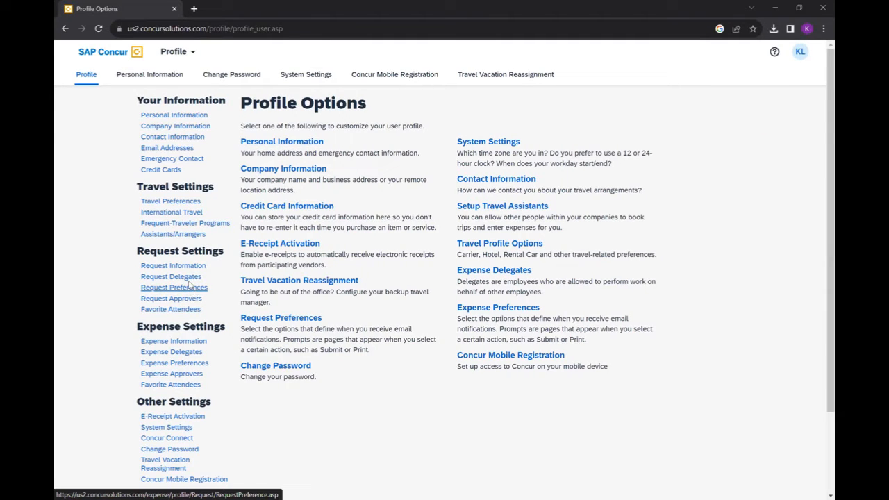
{"action": "left_click", "coordinate": [171, 276]}
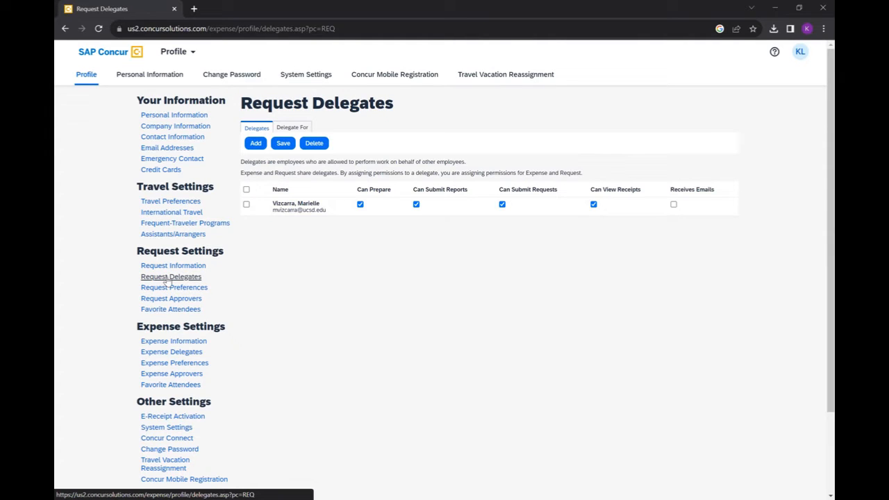
- Add a new request delegate by searching the employee name 'Be' and adding the match
{"action": "left_click", "coordinate": [256, 143]}
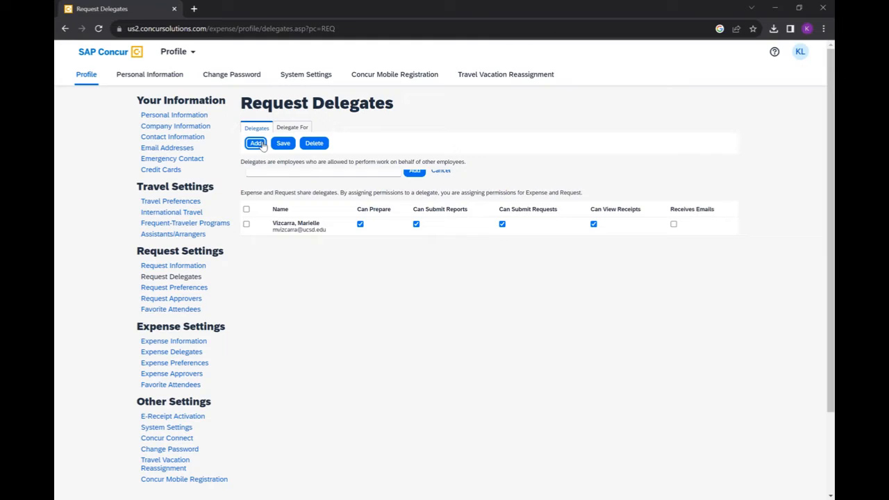
{"action": "left_click", "coordinate": [256, 143]}
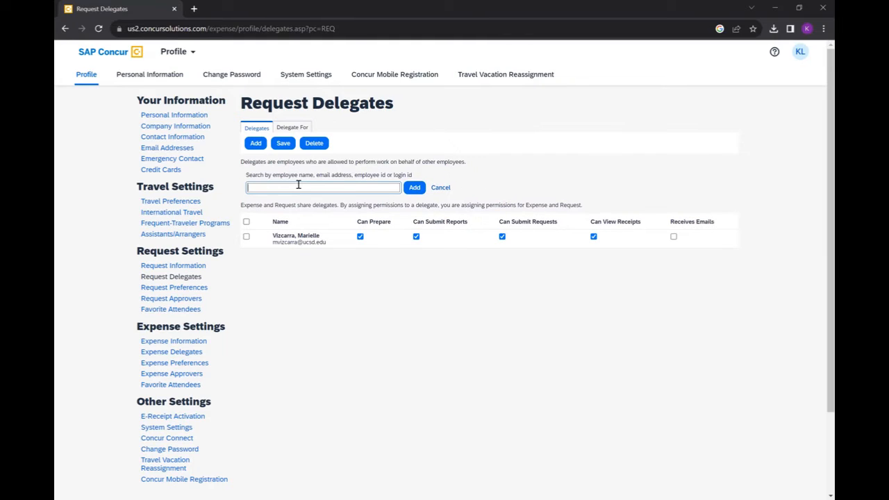
{"action": "type", "text": "be"}
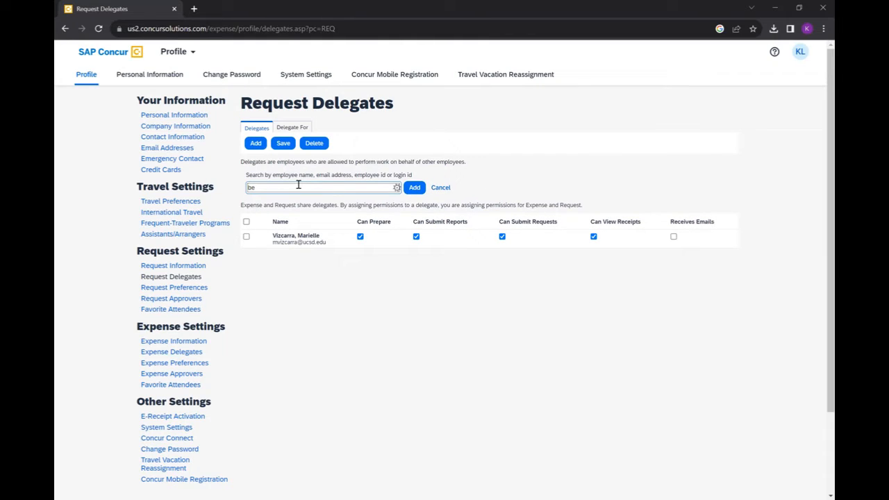
{"action": "type", "text": "Be"}
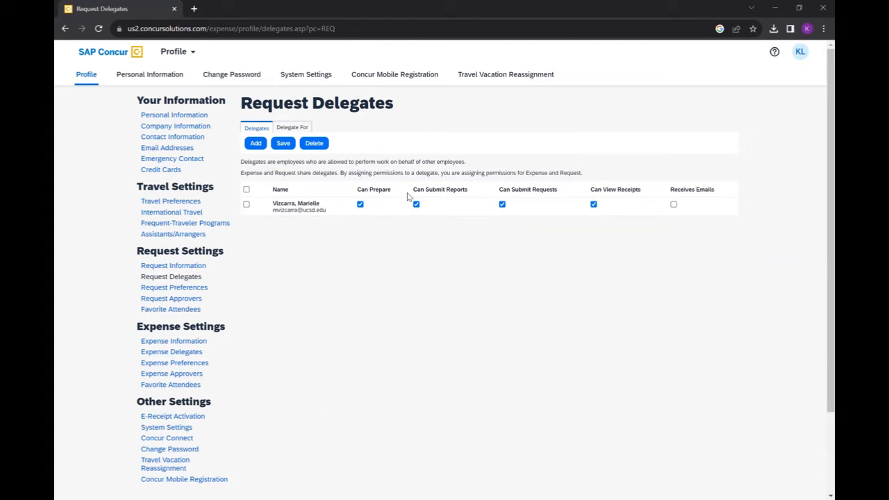
{"action": "left_click", "coordinate": [256, 143]}
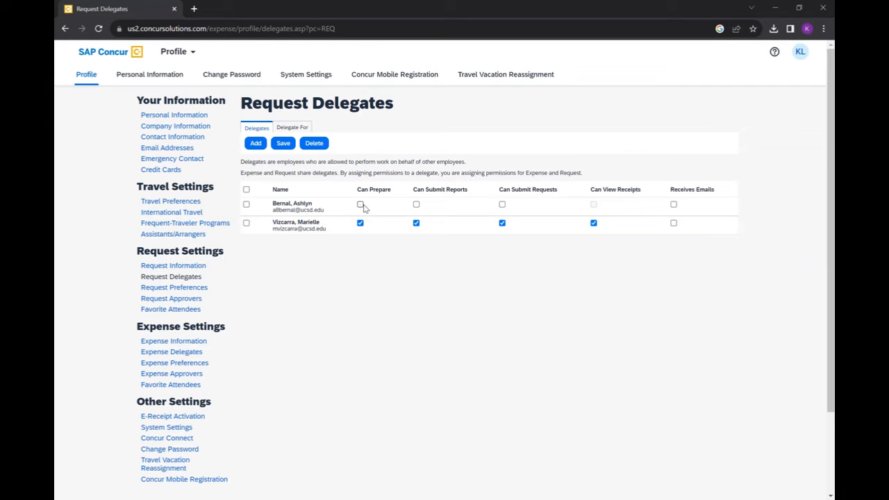
- Grant the new delegate Can Prepare, Submit Reports, Submit Requests and View Receipts, then save
{"action": "left_click", "coordinate": [360, 204]}
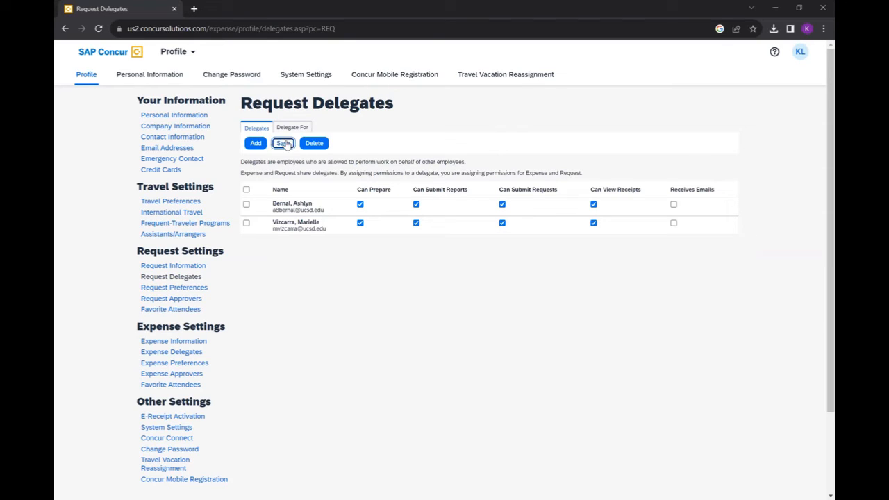
{"action": "left_click", "coordinate": [284, 143]}
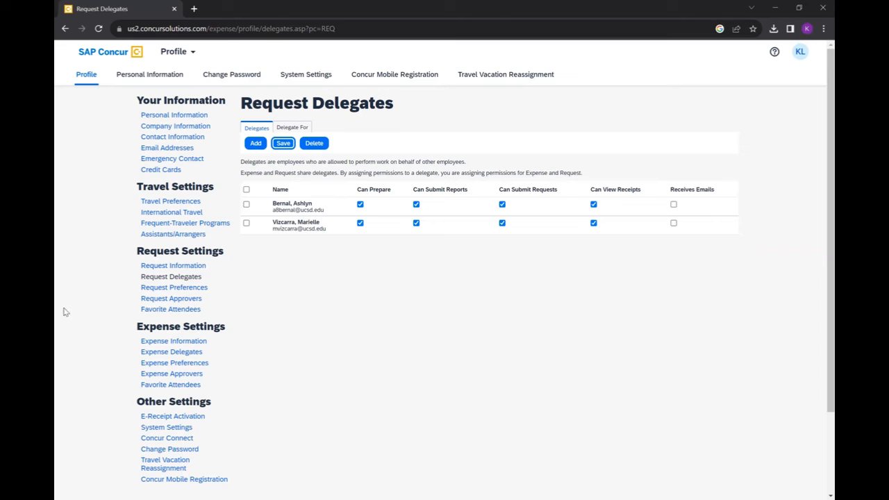
{"action": "mouse_move", "coordinate": [125, 354]}
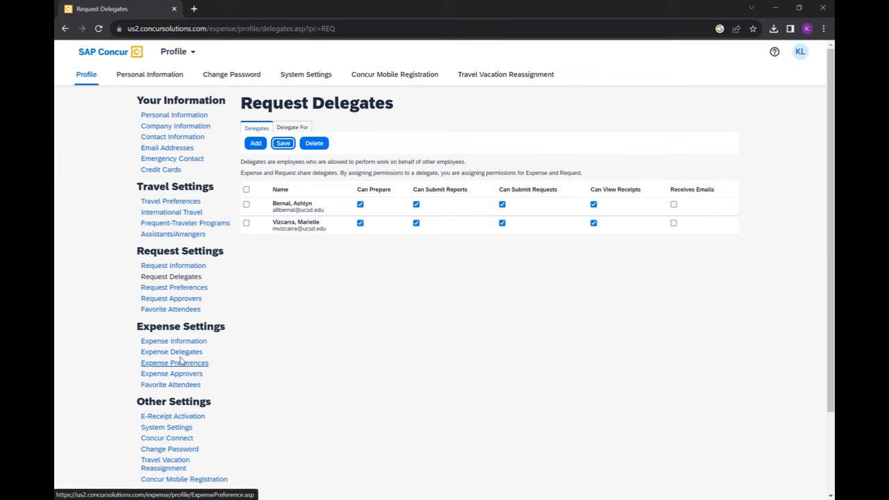
- Go to Expense Delegates under Expense Settings in the sidebar
{"action": "left_click", "coordinate": [171, 352]}
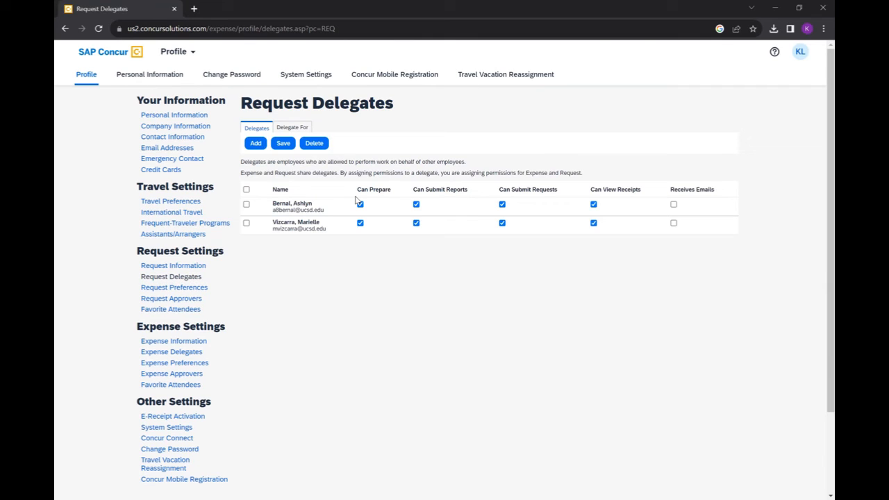
{"action": "mouse_move", "coordinate": [193, 387]}
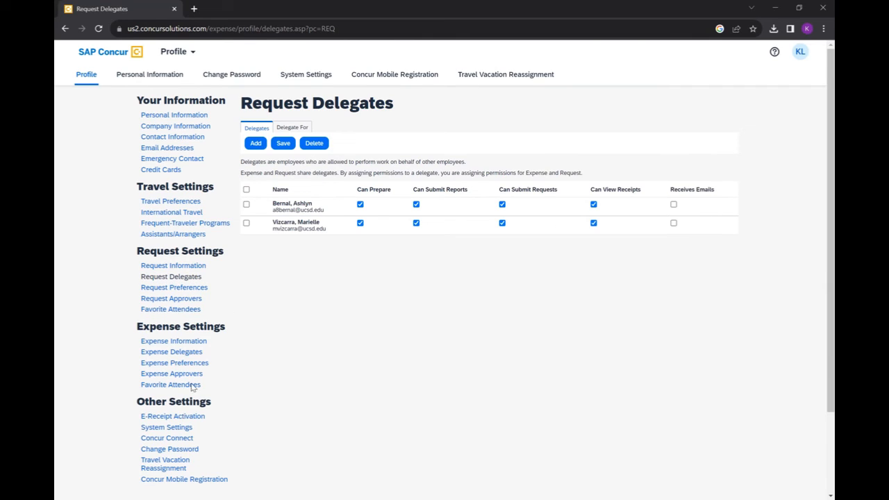
{"action": "left_click", "coordinate": [171, 352]}
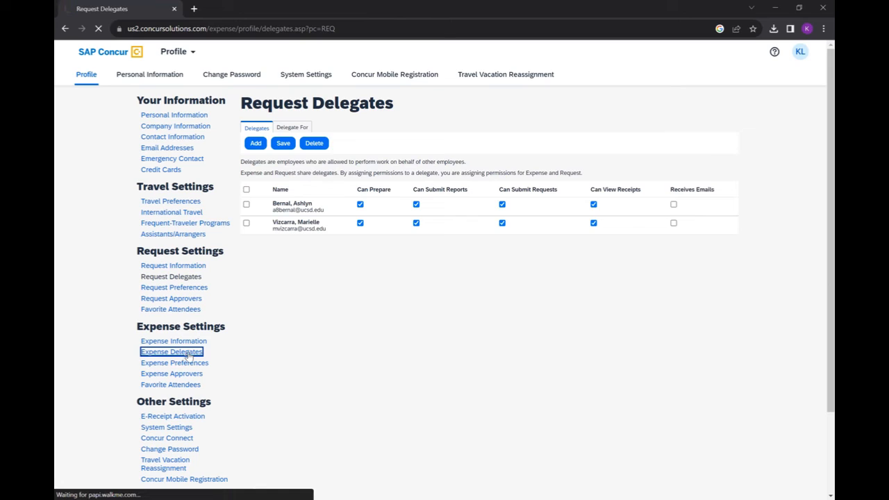
- Start adding a new expense delegate, bringing up the employee search field
{"action": "left_click", "coordinate": [172, 352]}
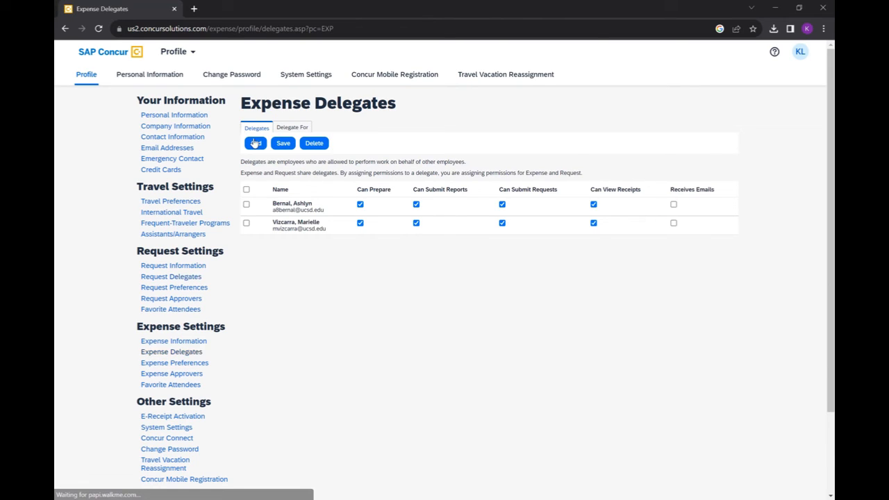
{"action": "left_click", "coordinate": [256, 143]}
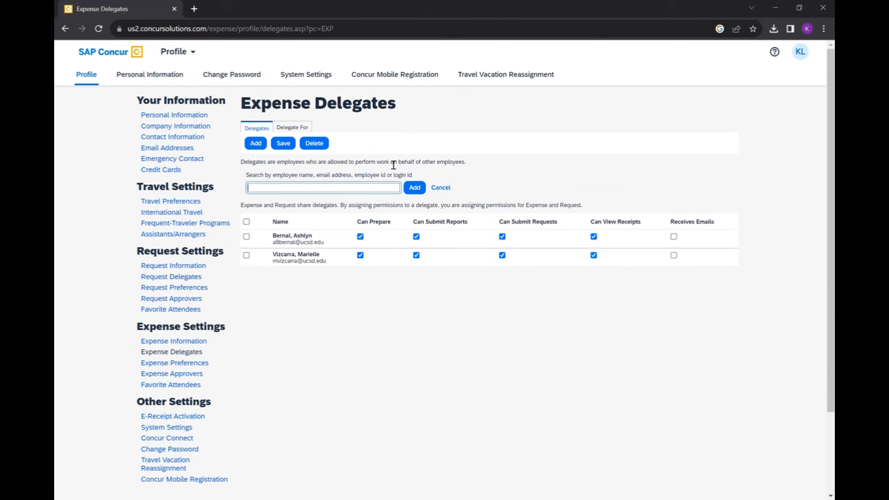